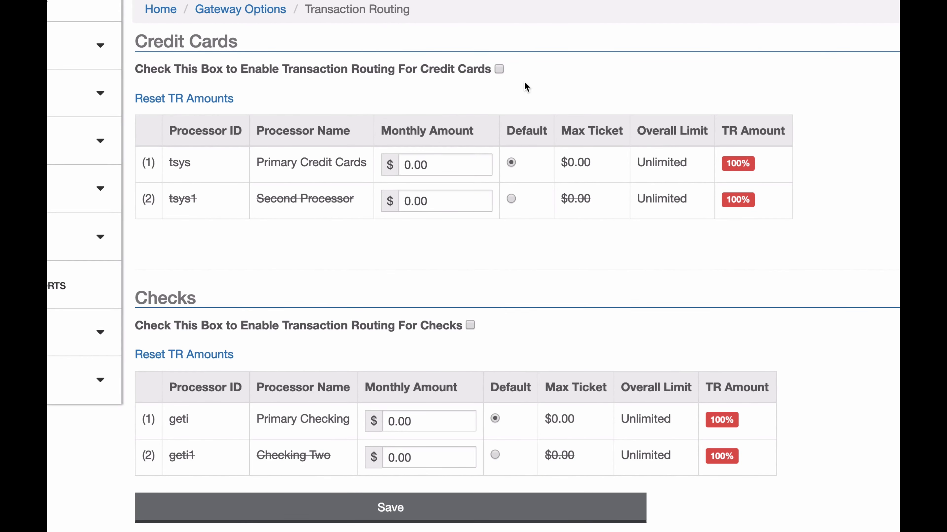
# Enable the 'Transaction Routing For Credit Cards' checkbox
pyautogui.click(498, 69)
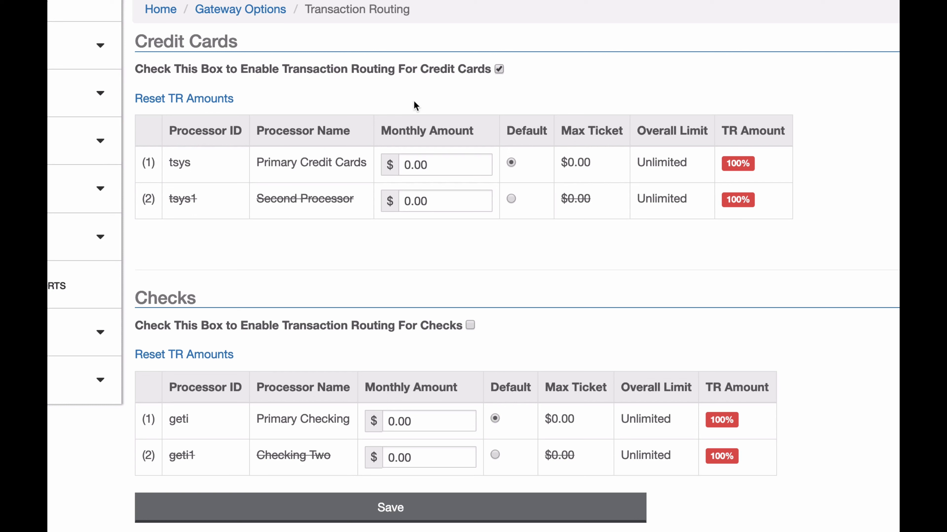
pyautogui.moveTo(428, 219)
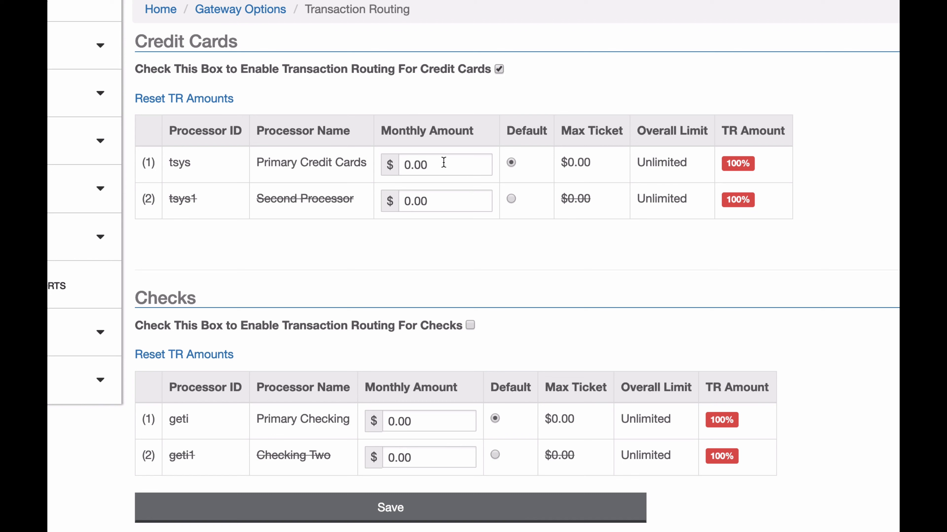
pyautogui.moveTo(320, 172)
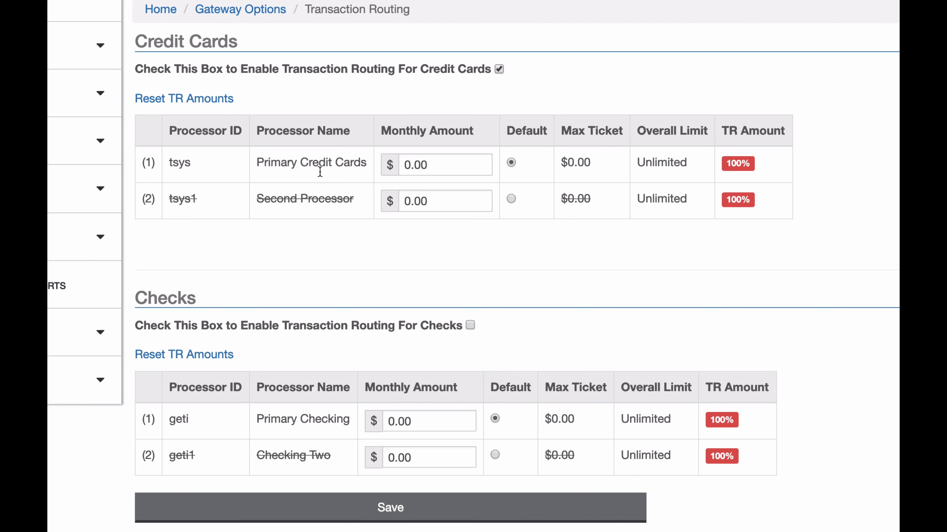
pyautogui.moveTo(384, 123)
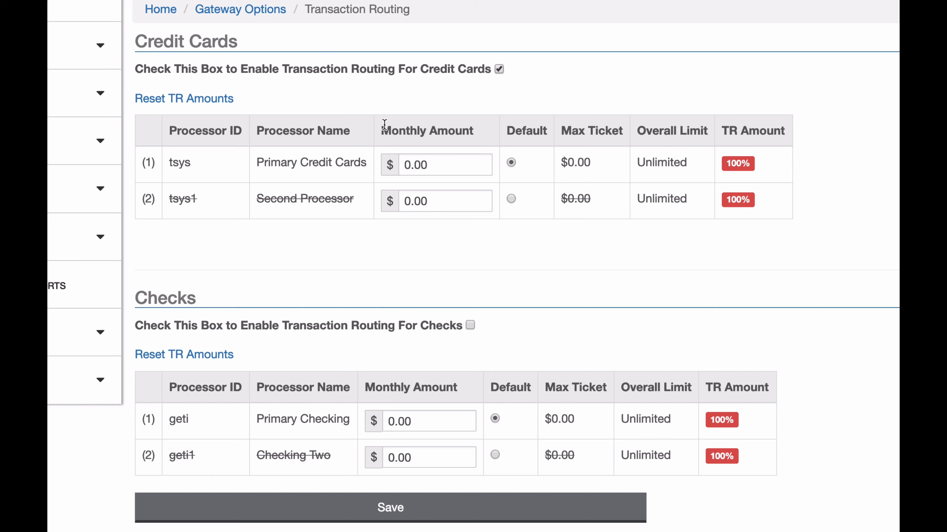
pyautogui.moveTo(441, 164)
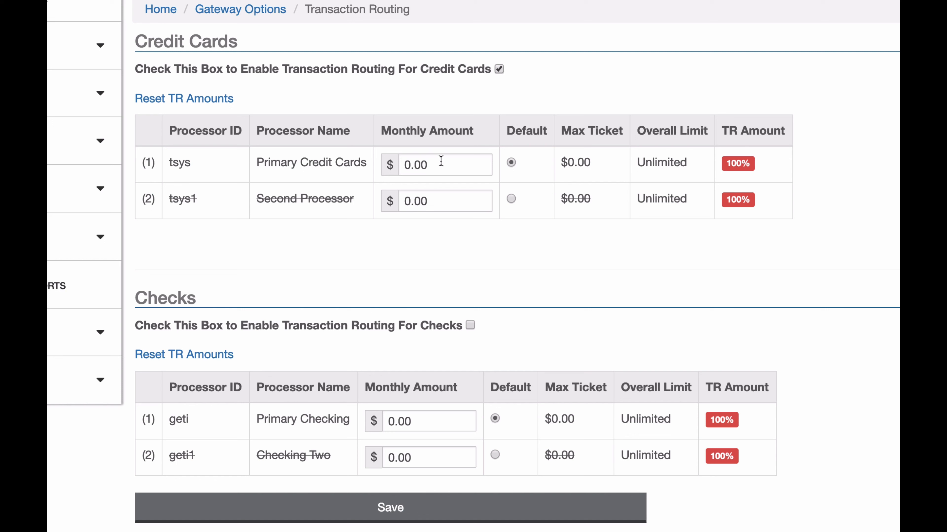
pyautogui.moveTo(439, 183)
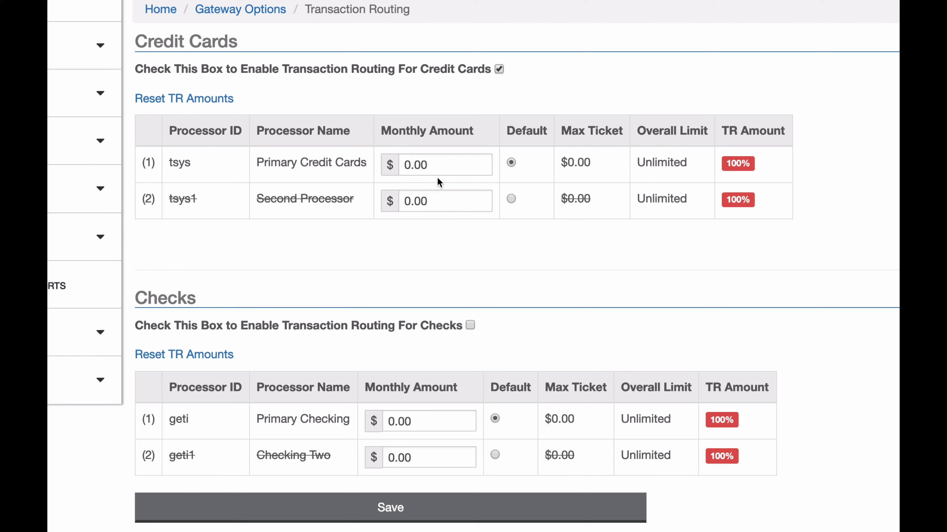
pyautogui.moveTo(521, 176)
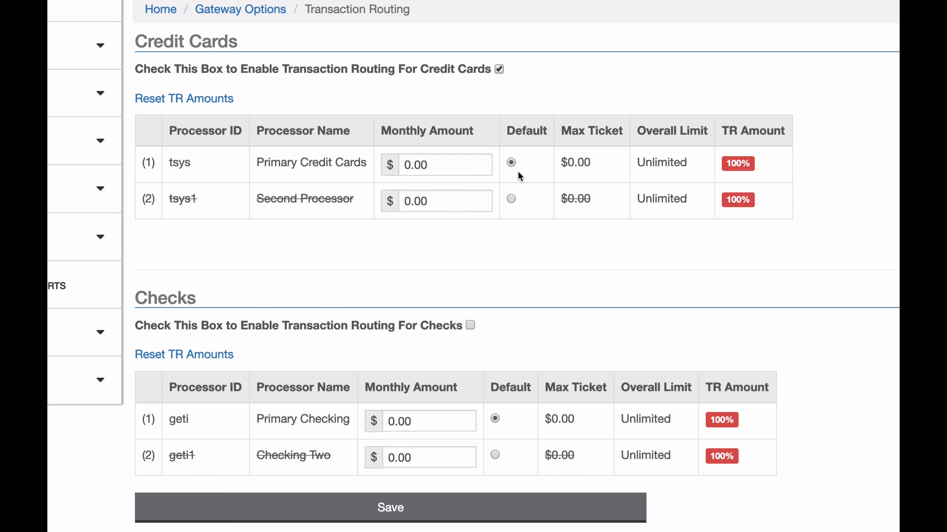
pyautogui.moveTo(522, 158)
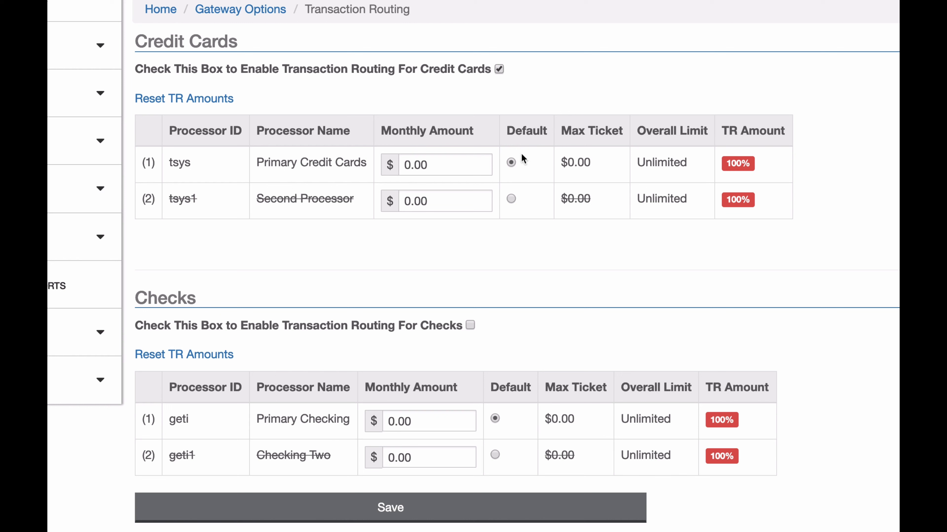
pyautogui.moveTo(209, 125)
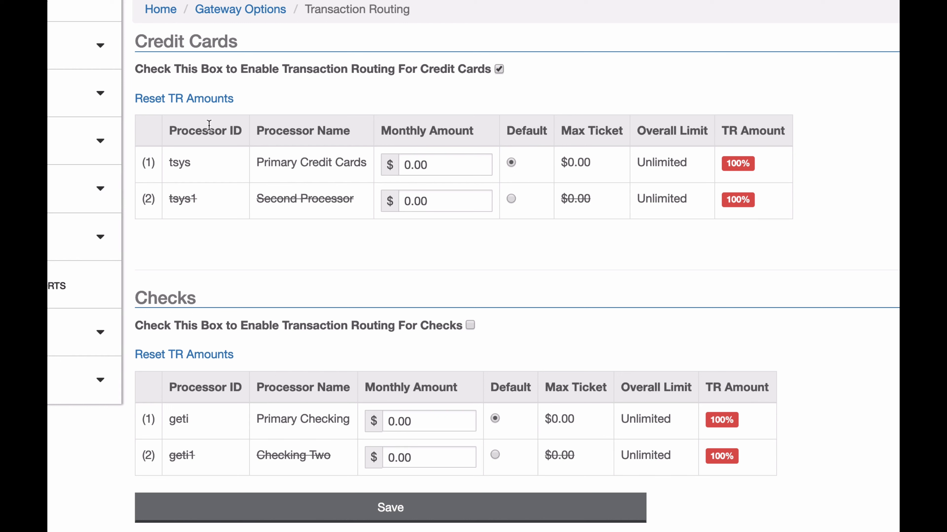
pyautogui.moveTo(296, 131)
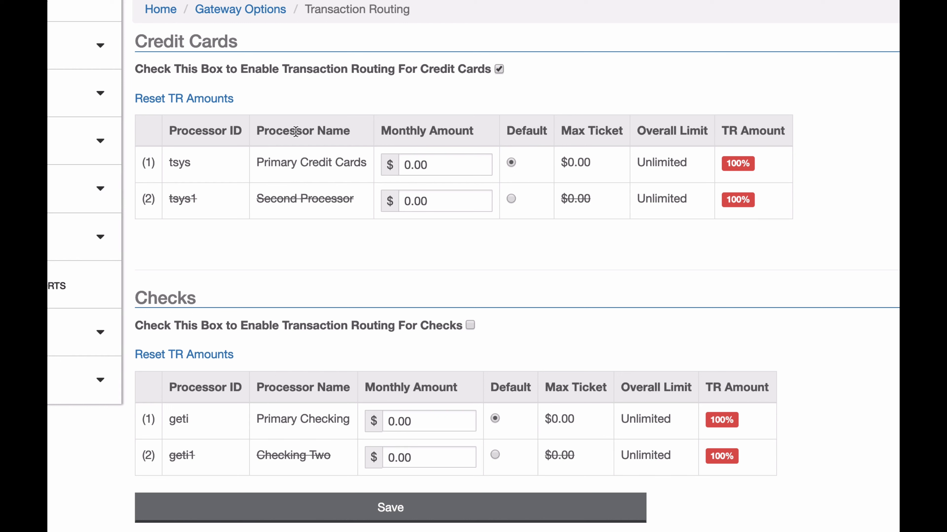
pyautogui.moveTo(436, 154)
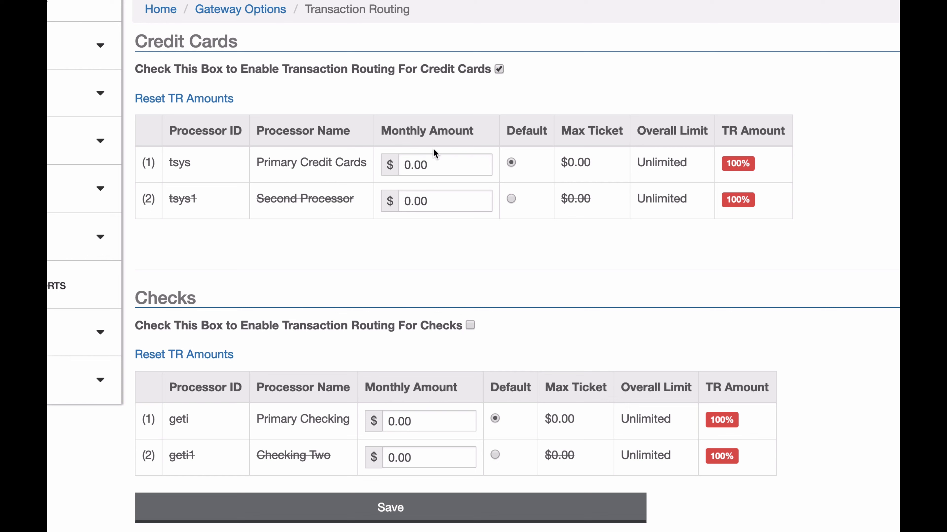
pyautogui.moveTo(525, 203)
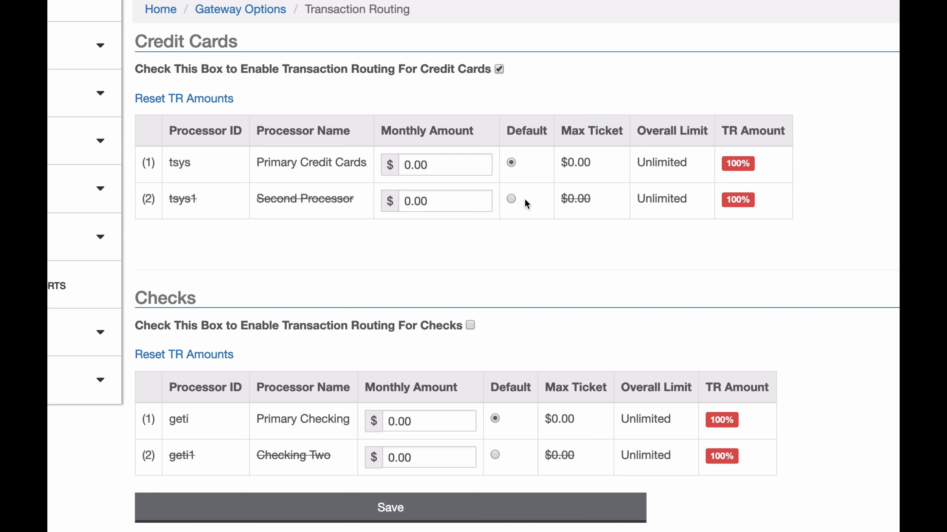
pyautogui.moveTo(576, 133)
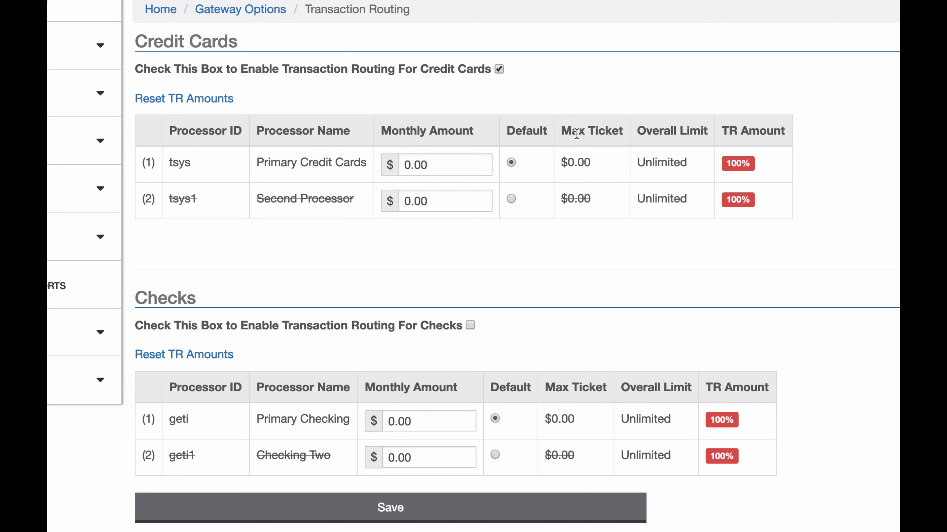
pyautogui.moveTo(593, 156)
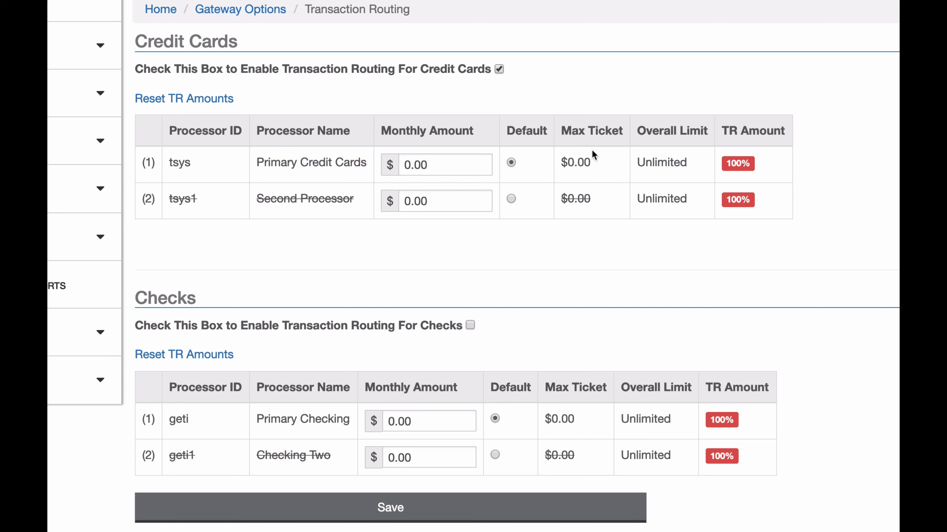
pyautogui.moveTo(705, 151)
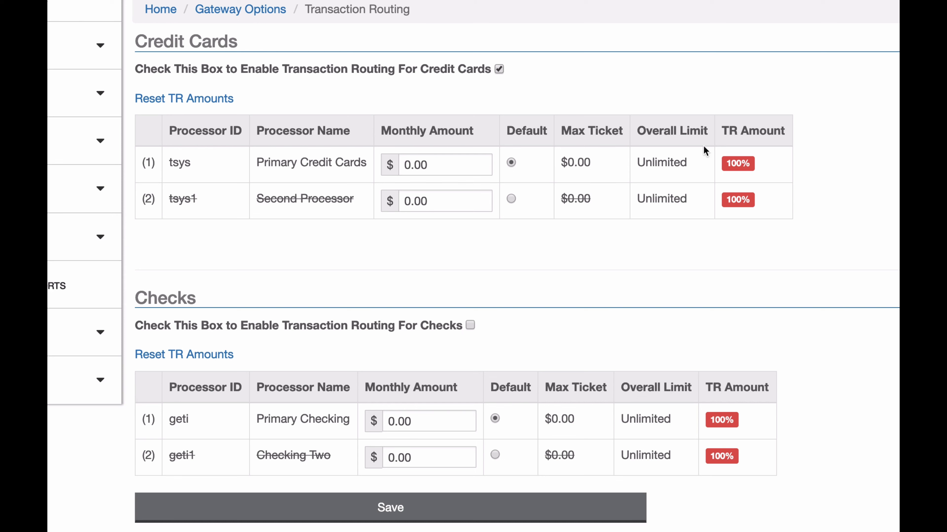
pyautogui.moveTo(672, 217)
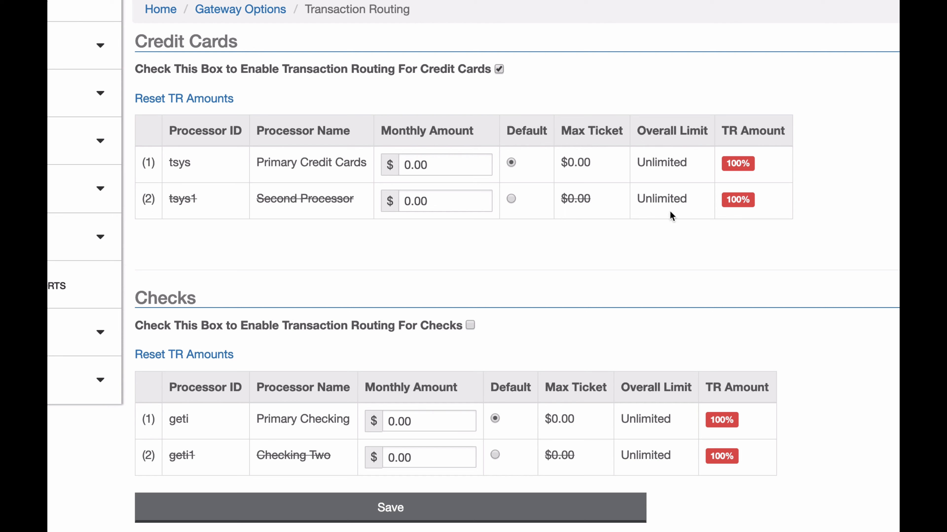
pyautogui.moveTo(649, 195)
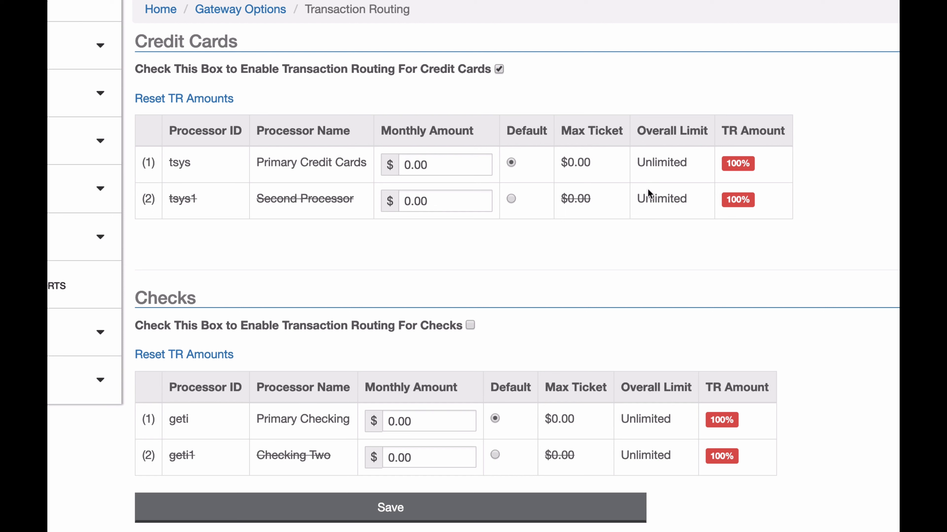
pyautogui.moveTo(452, 151)
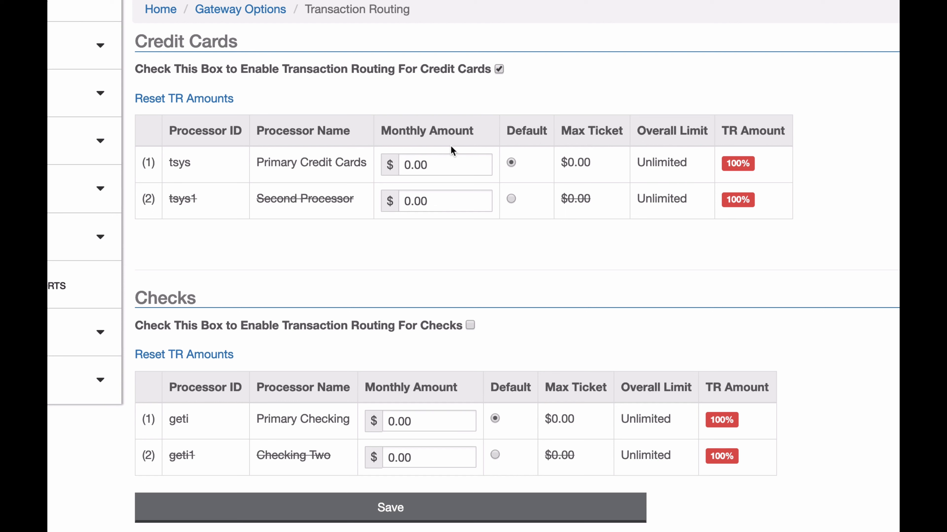
pyautogui.moveTo(757, 199)
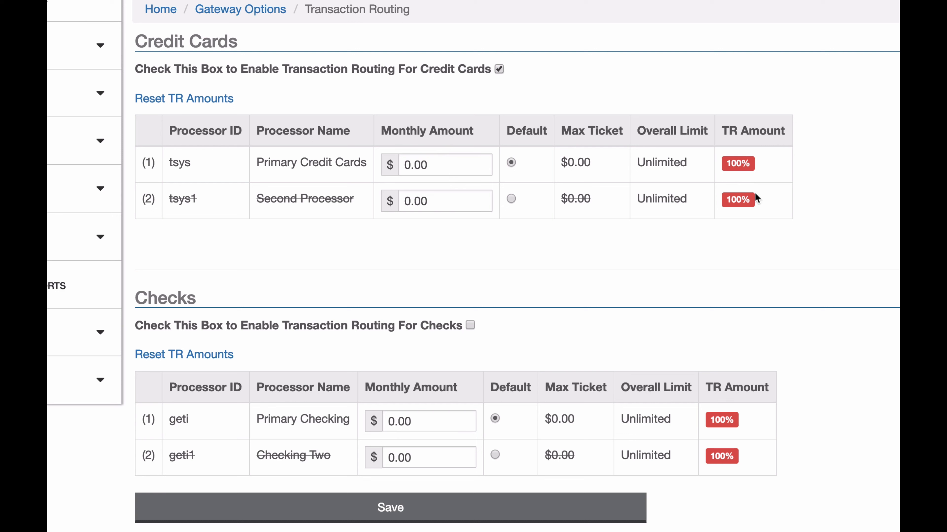
pyautogui.moveTo(284, 148)
pyautogui.write('1')
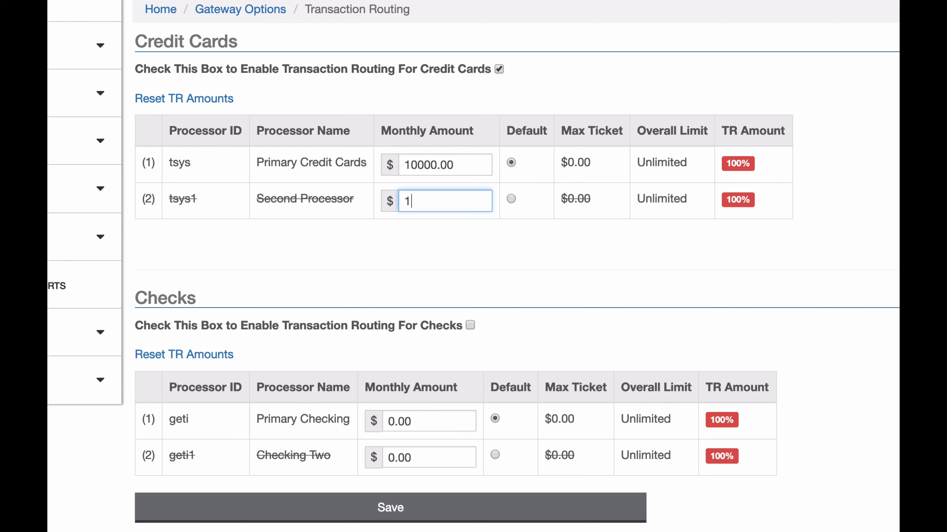
# Enter 10000.00 as the Second Processor (tsys1) monthly credit card amount
pyautogui.write('0000.00')
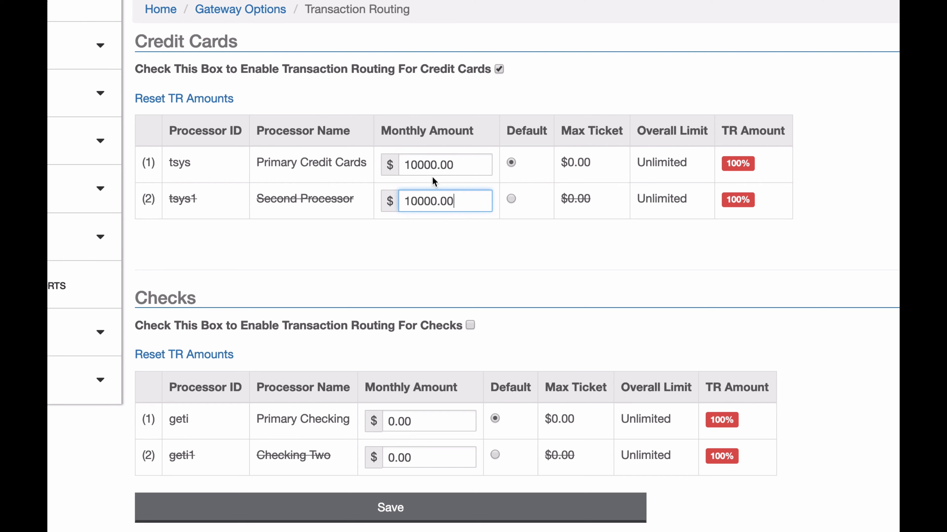
pyautogui.moveTo(521, 323)
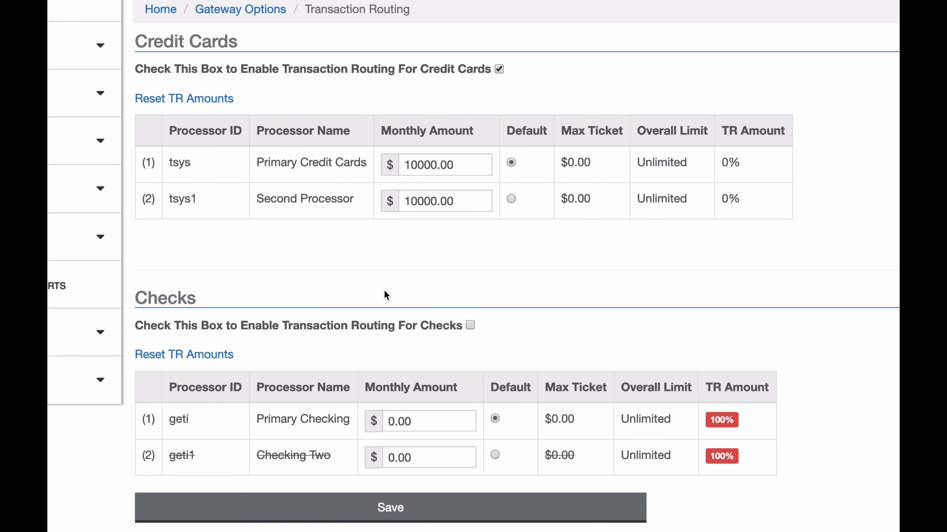
pyautogui.moveTo(433, 162)
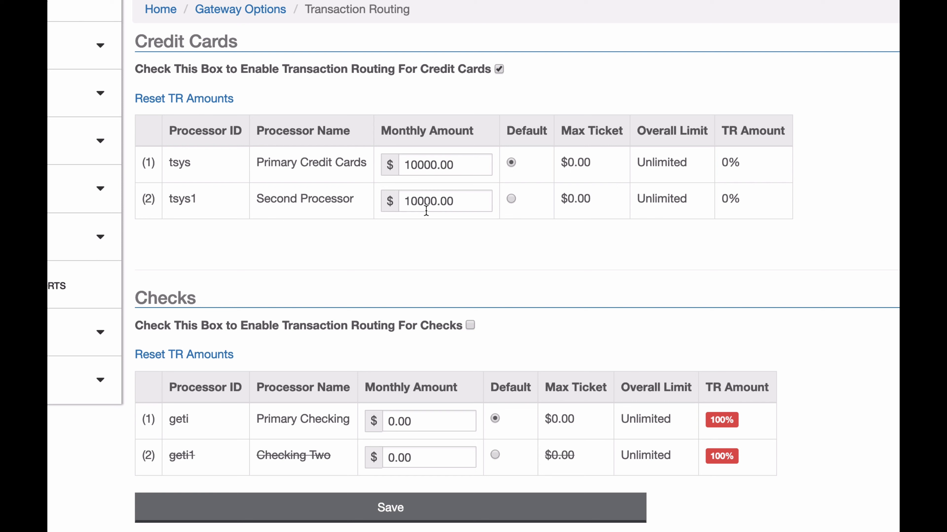
pyautogui.moveTo(728, 127)
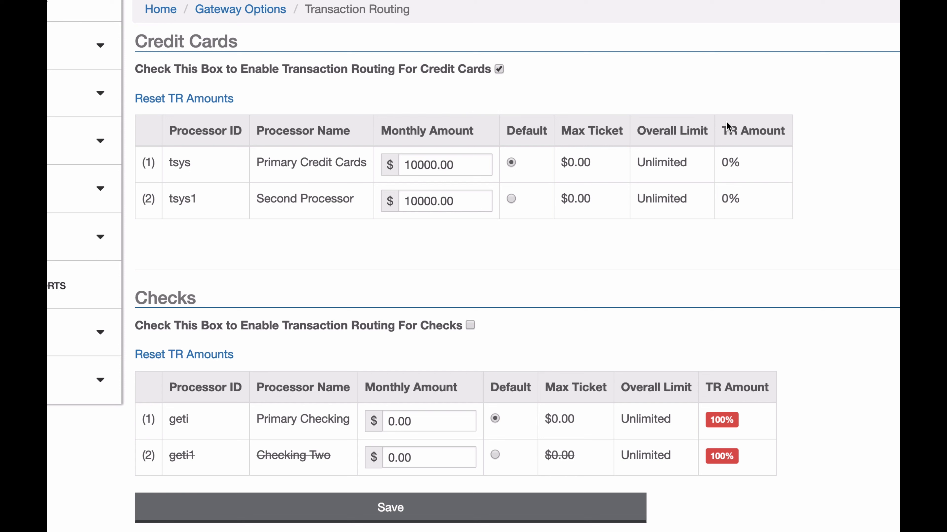
pyautogui.moveTo(728, 168)
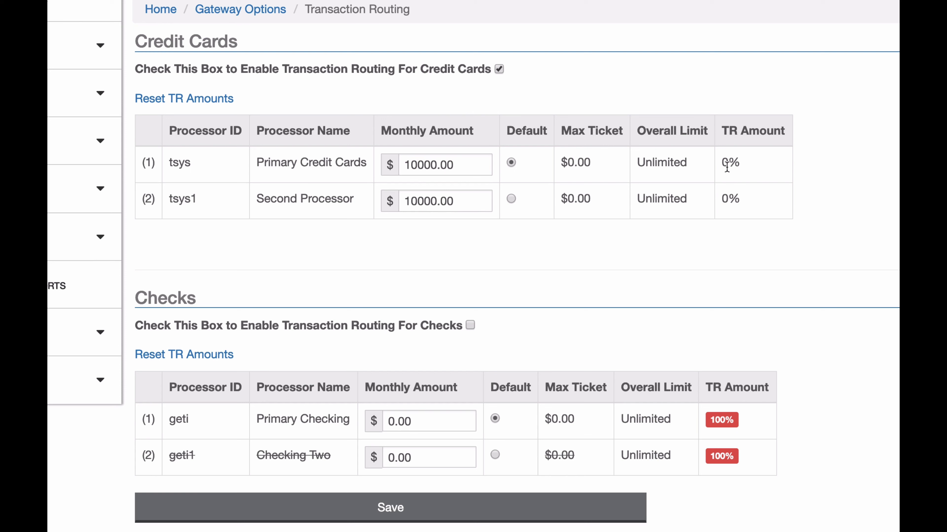
pyautogui.moveTo(728, 163)
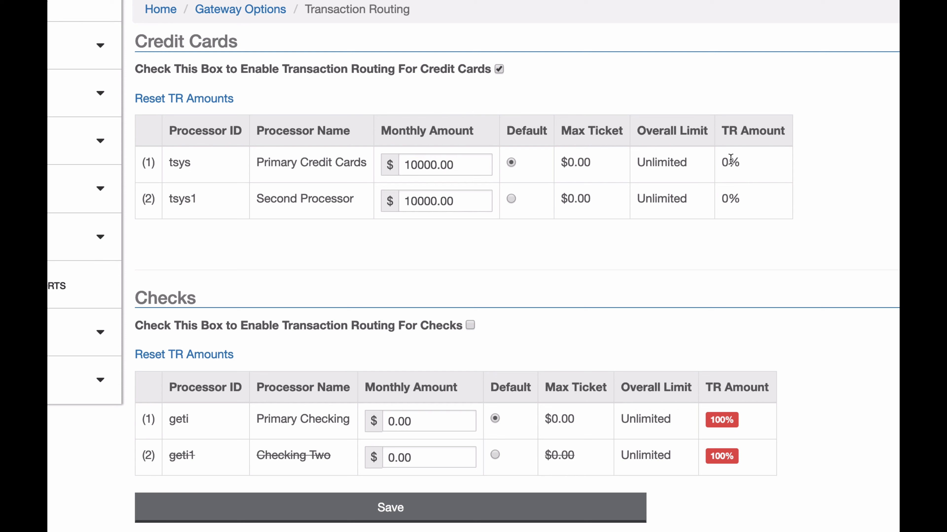
pyautogui.moveTo(529, 203)
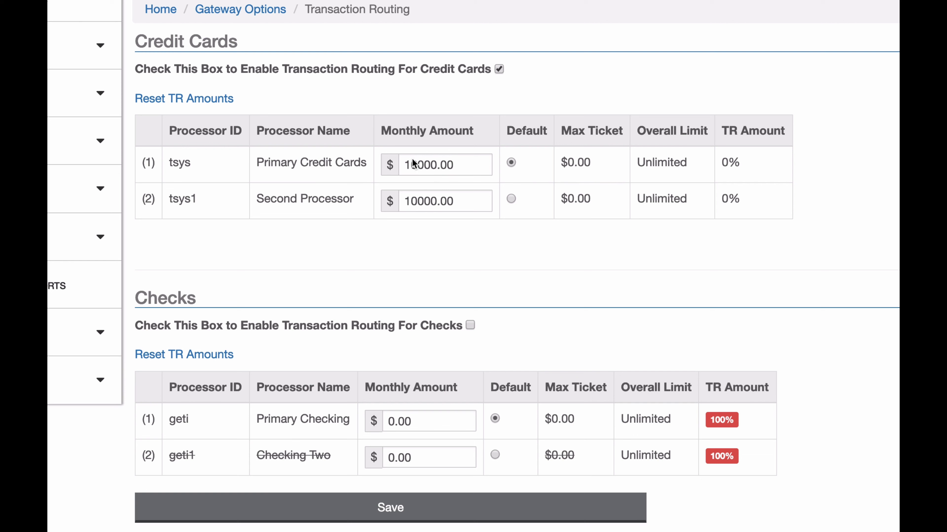
pyautogui.moveTo(582, 233)
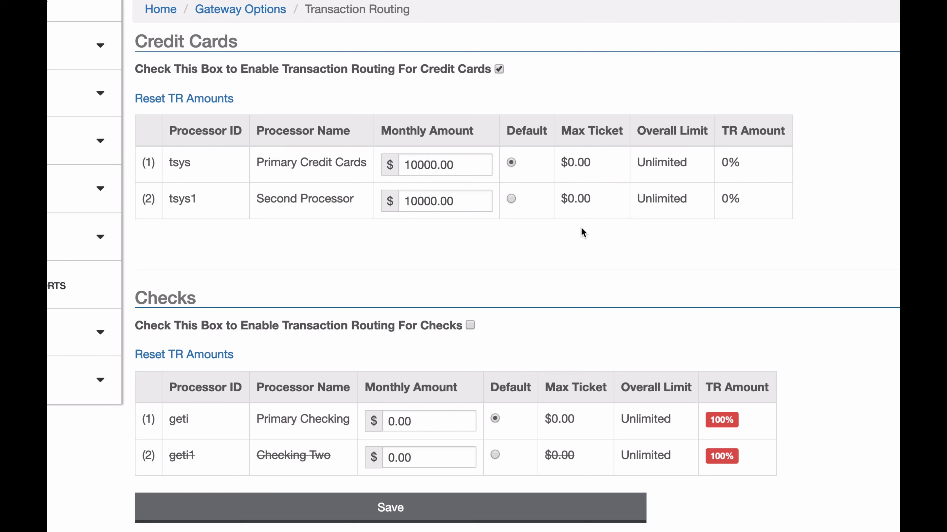
pyautogui.moveTo(500, 172)
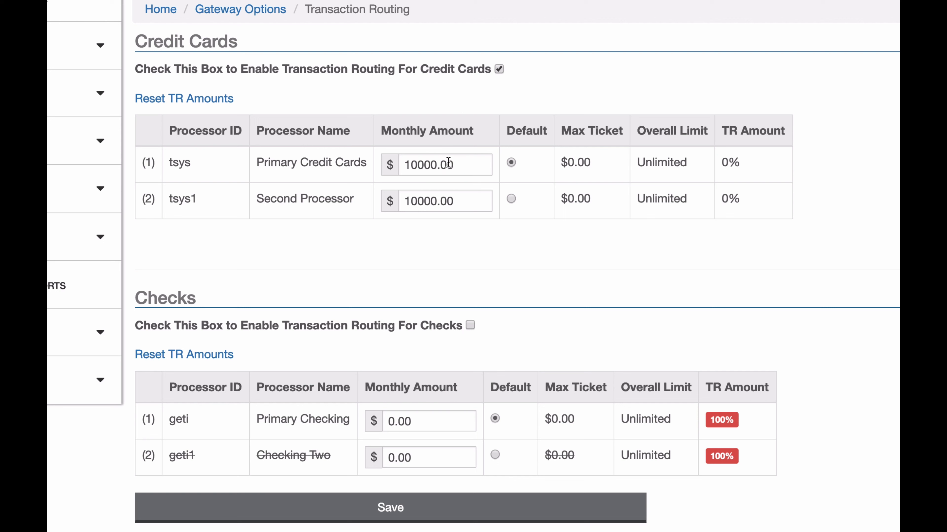
pyautogui.moveTo(416, 158)
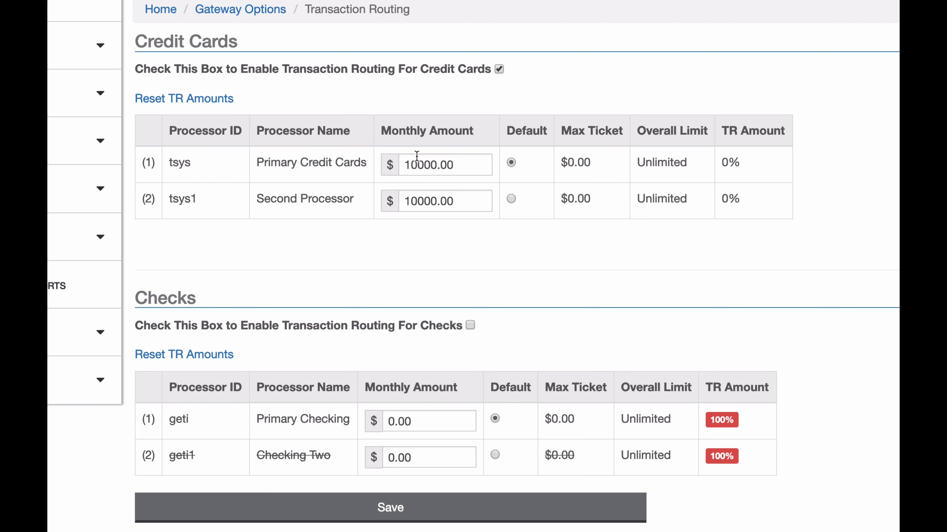
# Set Primary Credit Cards monthly amount to 100000.00 and disable credit card transaction routing
pyautogui.write('0')
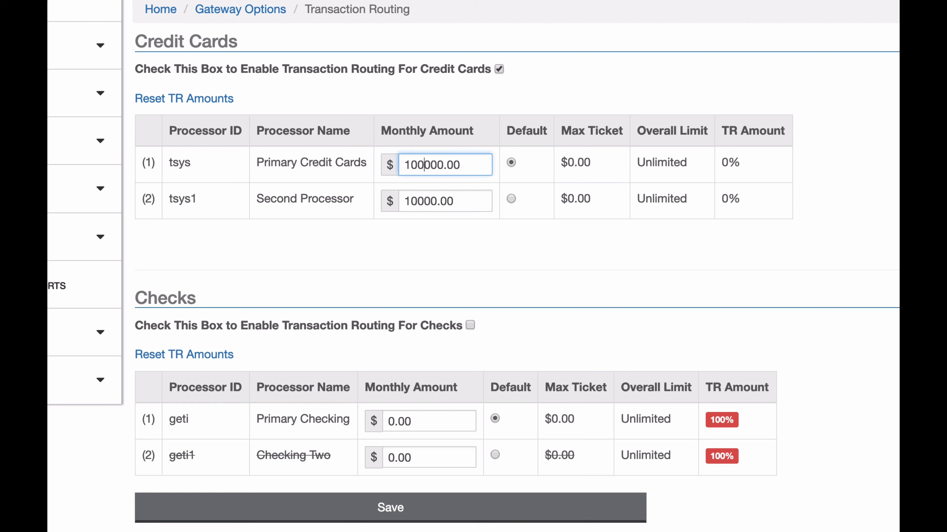
pyautogui.click(468, 247)
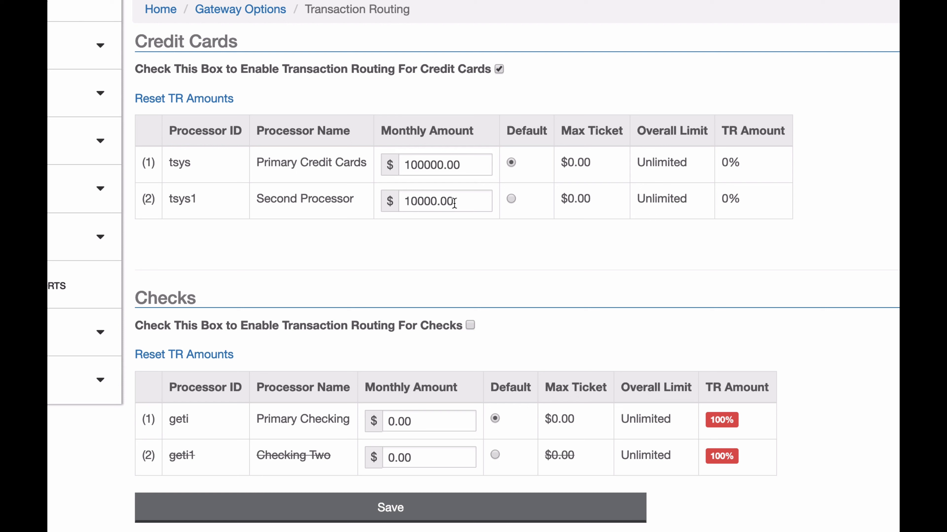
pyautogui.moveTo(607, 254)
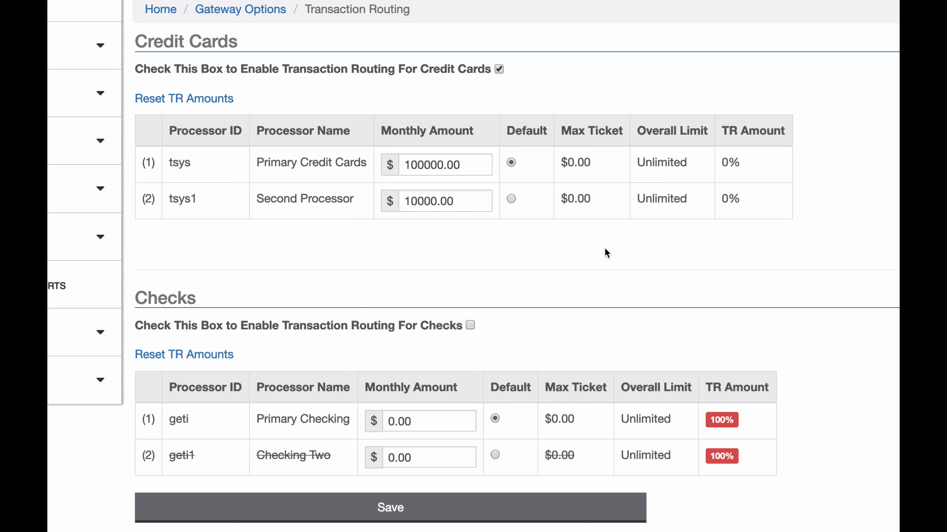
pyautogui.moveTo(476, 247)
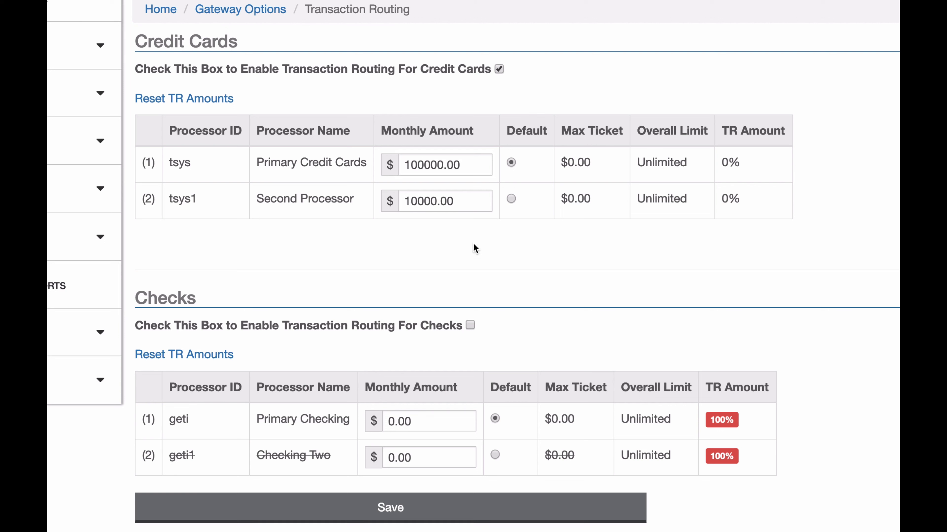
pyautogui.moveTo(471, 204)
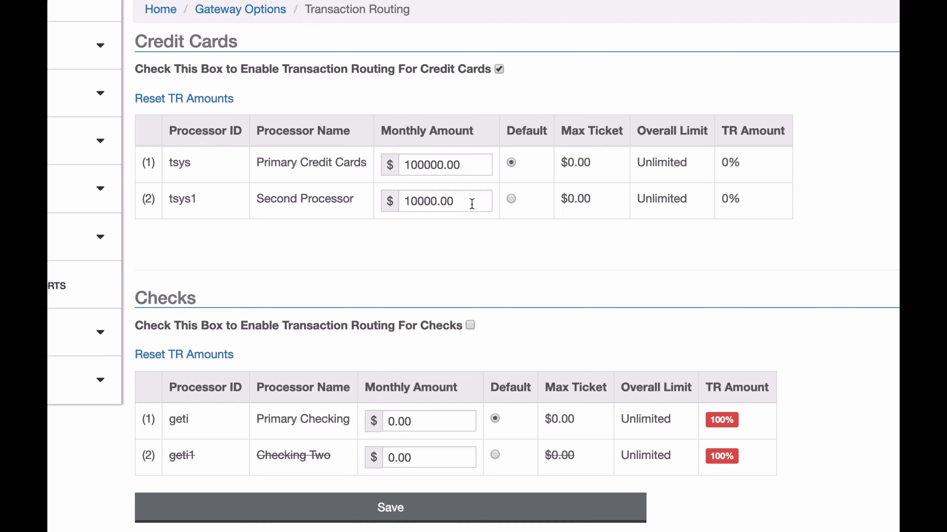
pyautogui.moveTo(391, 157)
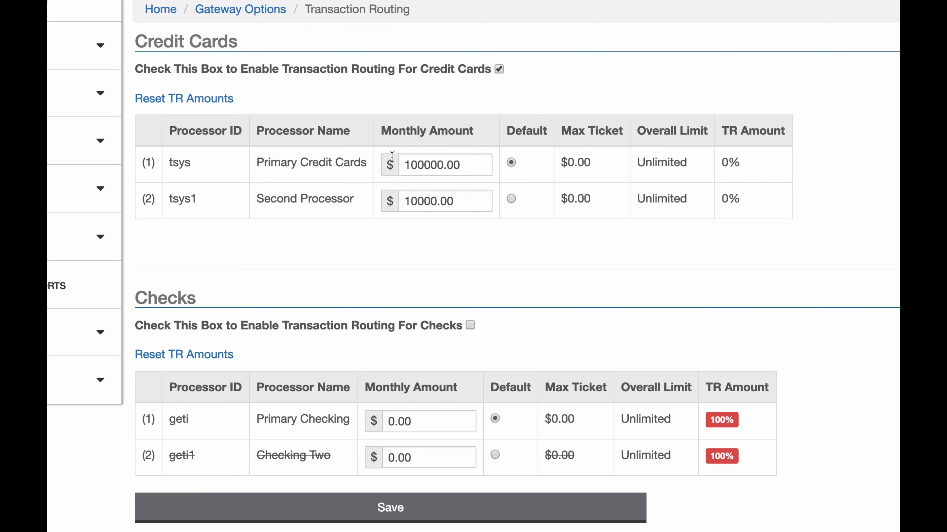
pyautogui.moveTo(391, 147)
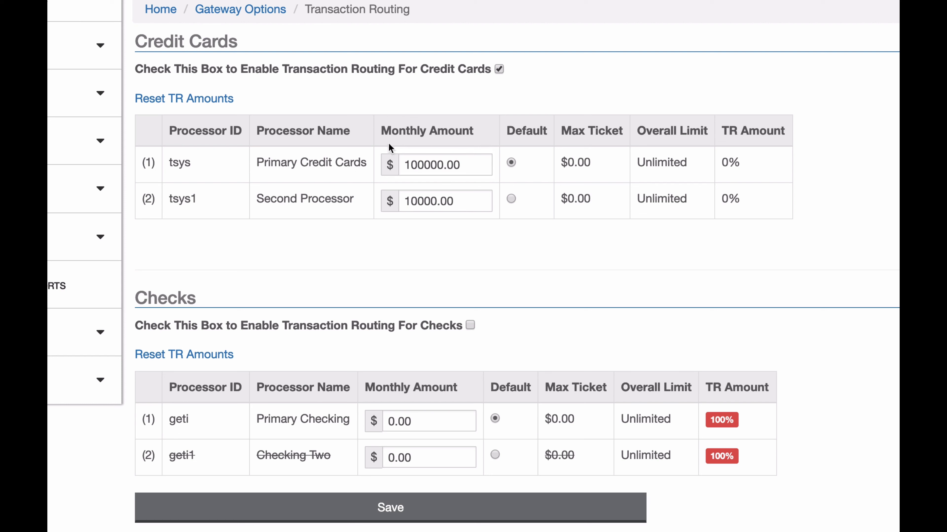
pyautogui.moveTo(370, 173)
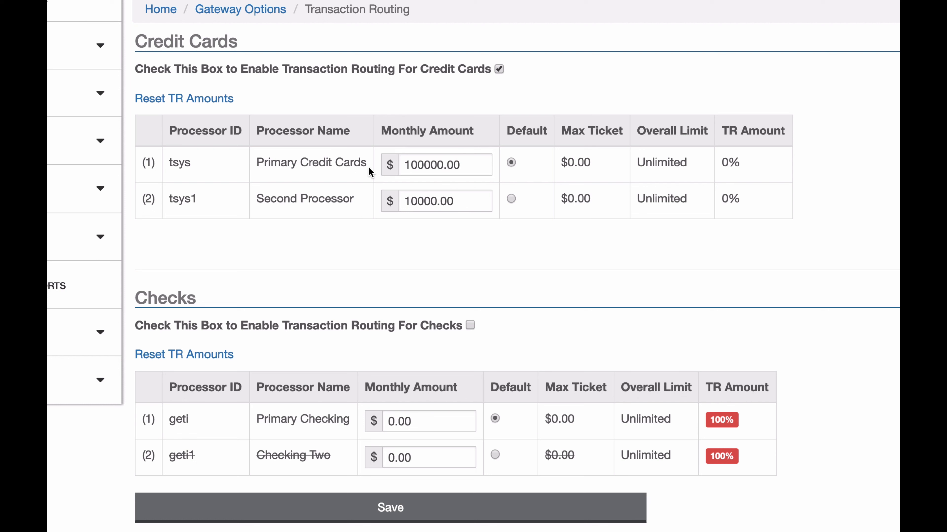
pyautogui.moveTo(490, 312)
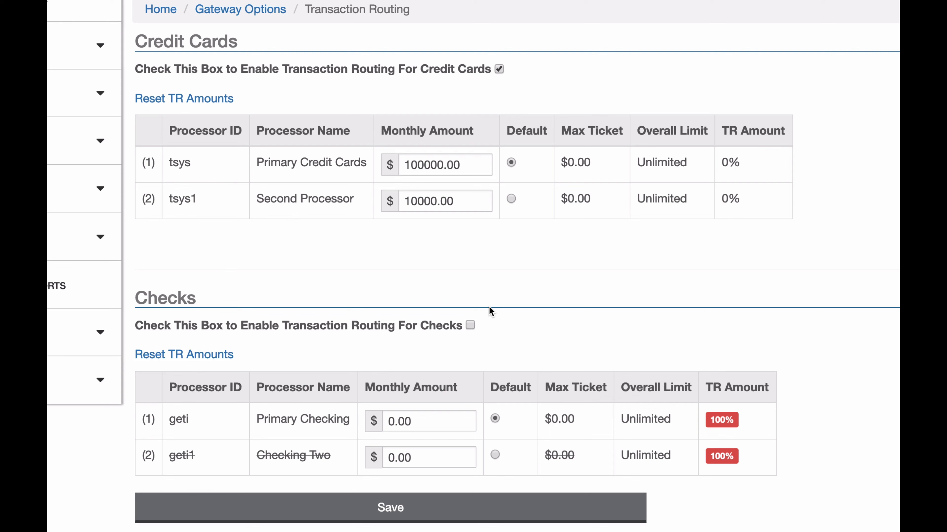
pyautogui.moveTo(501, 76)
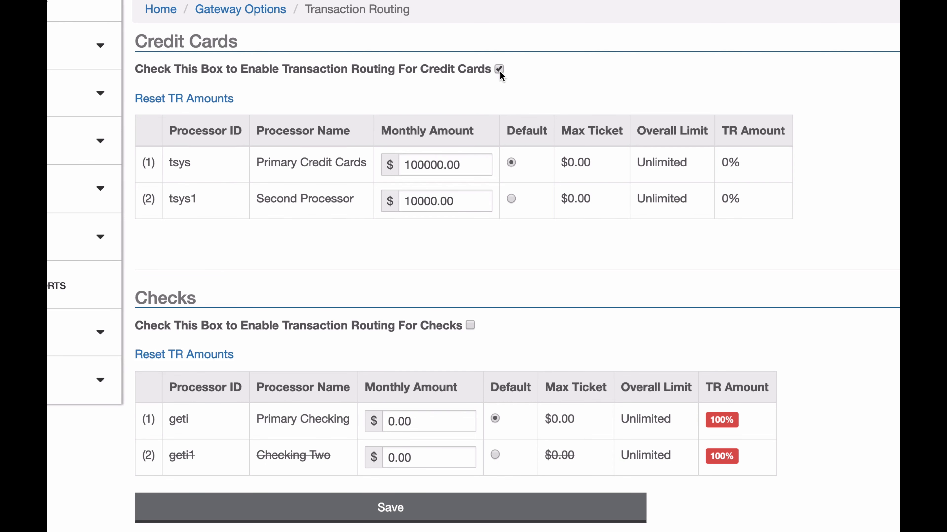
pyautogui.click(498, 69)
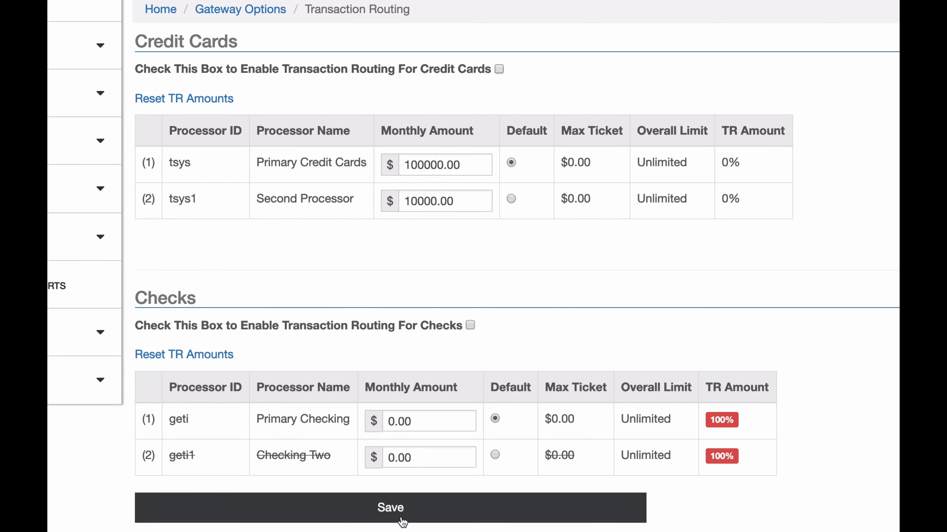